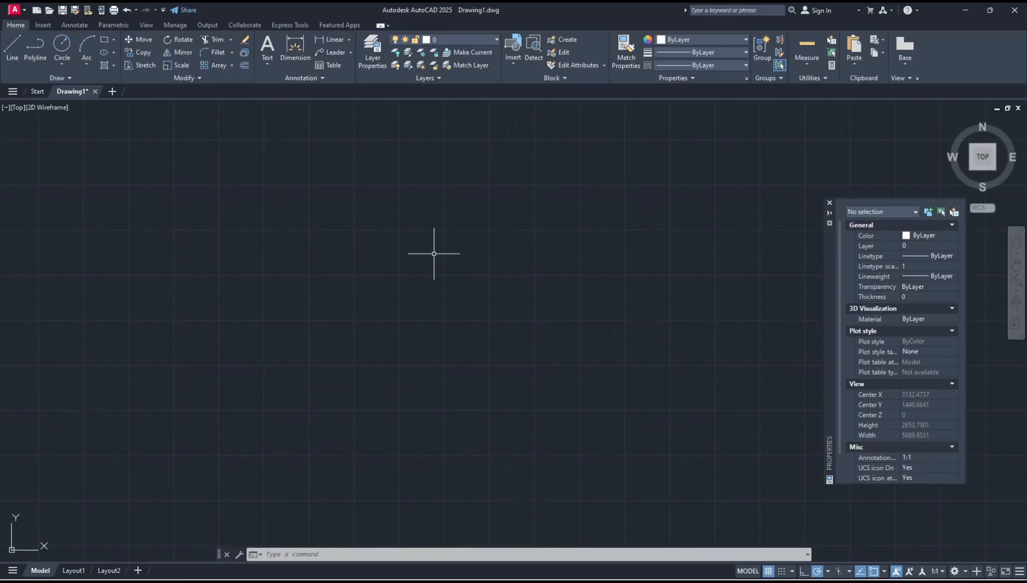
mouse_move(428, 273)
type("rec")
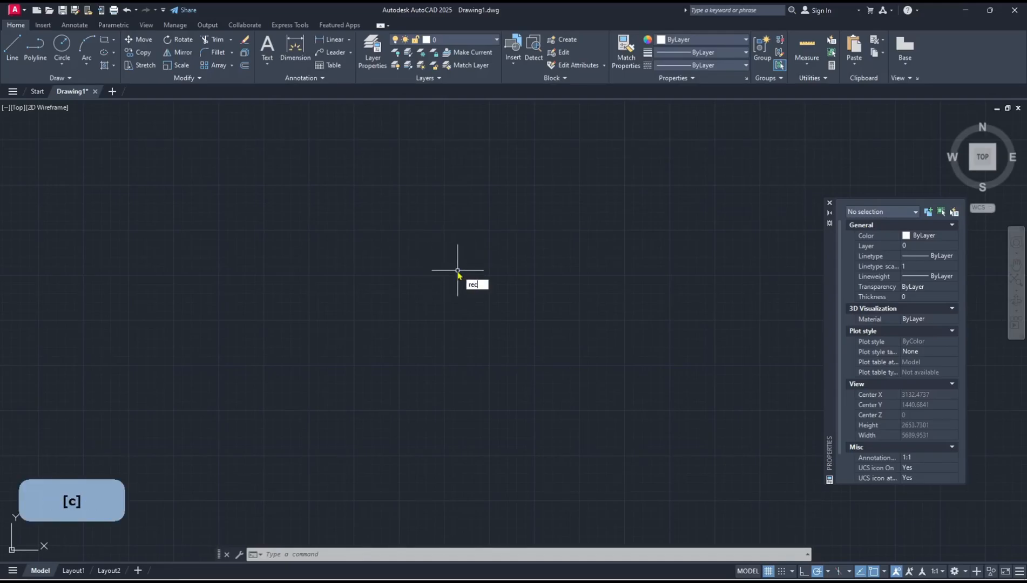
Draw a square-ish rectangle and a circle to its right.
left_click(457, 270)
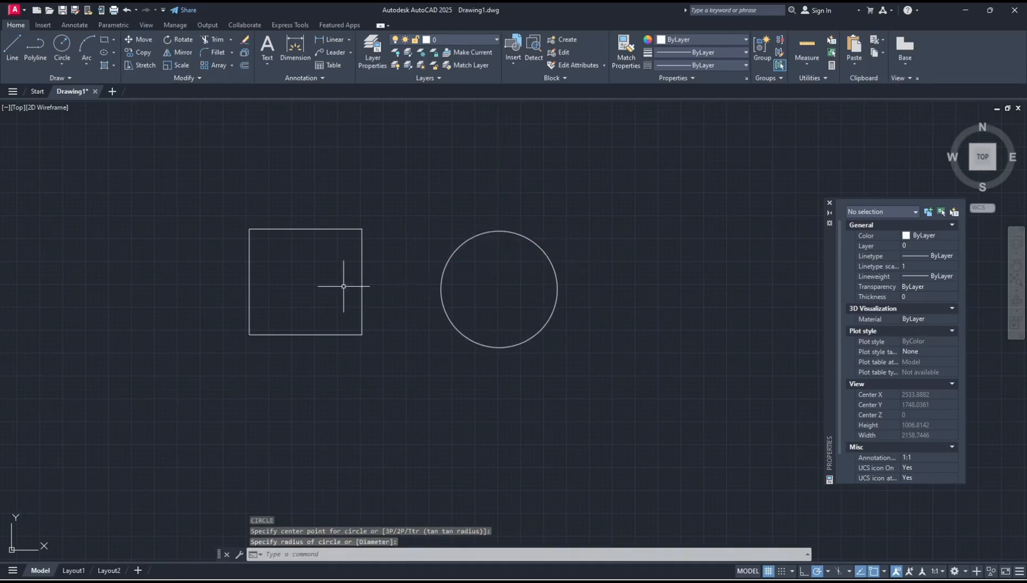
left_click_drag(343, 286, 321, 314)
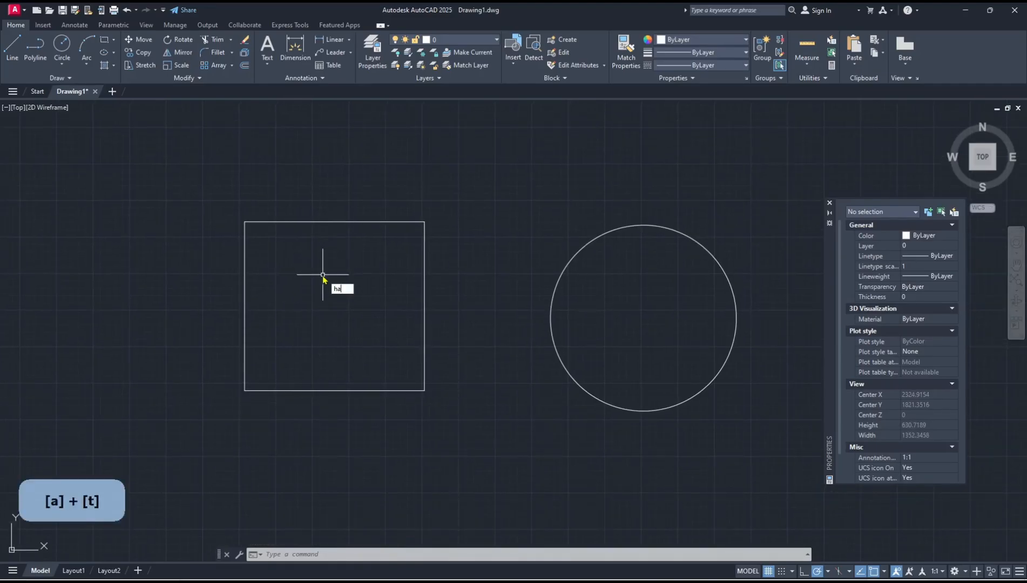
Hatch the rectangle with the SOLID pattern in orange (242,103,34).
type("tch")
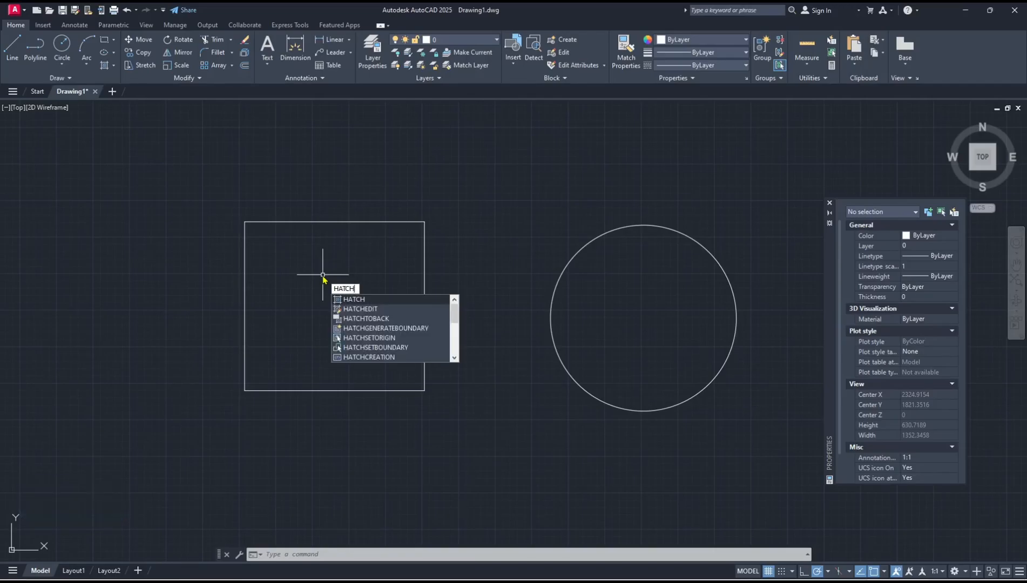
key("Enter")
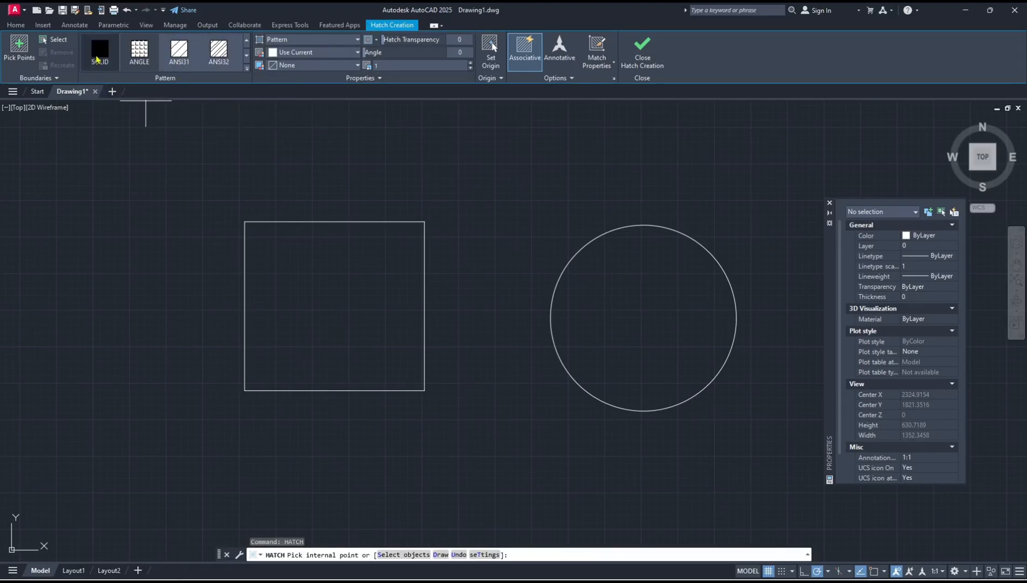
left_click(99, 53)
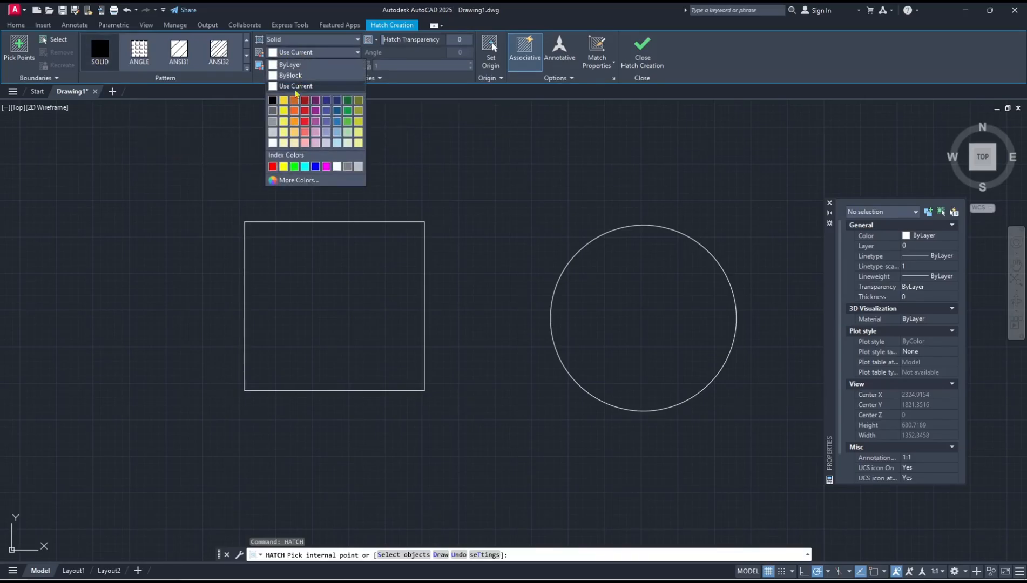
left_click(294, 110)
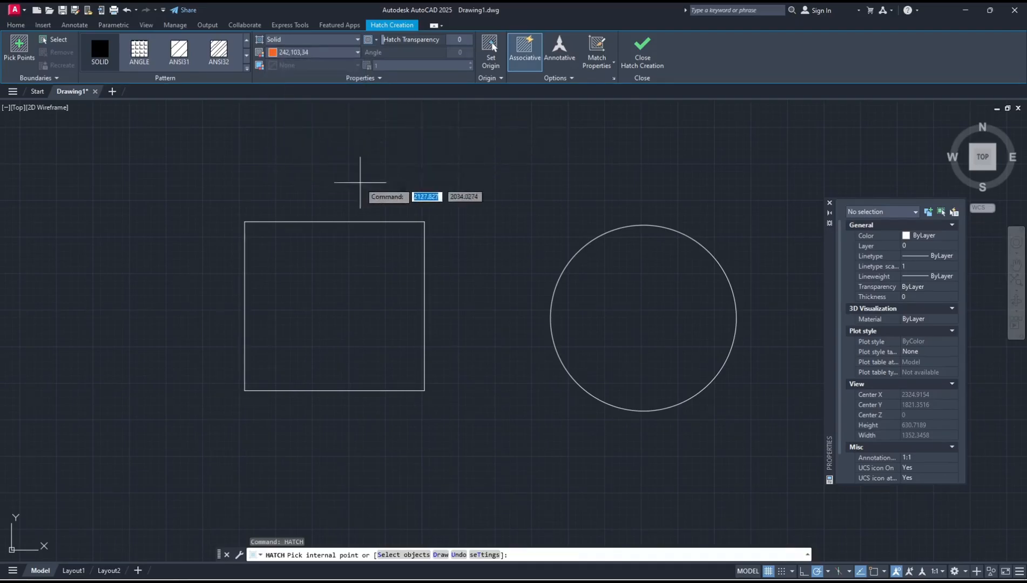
left_click(338, 297)
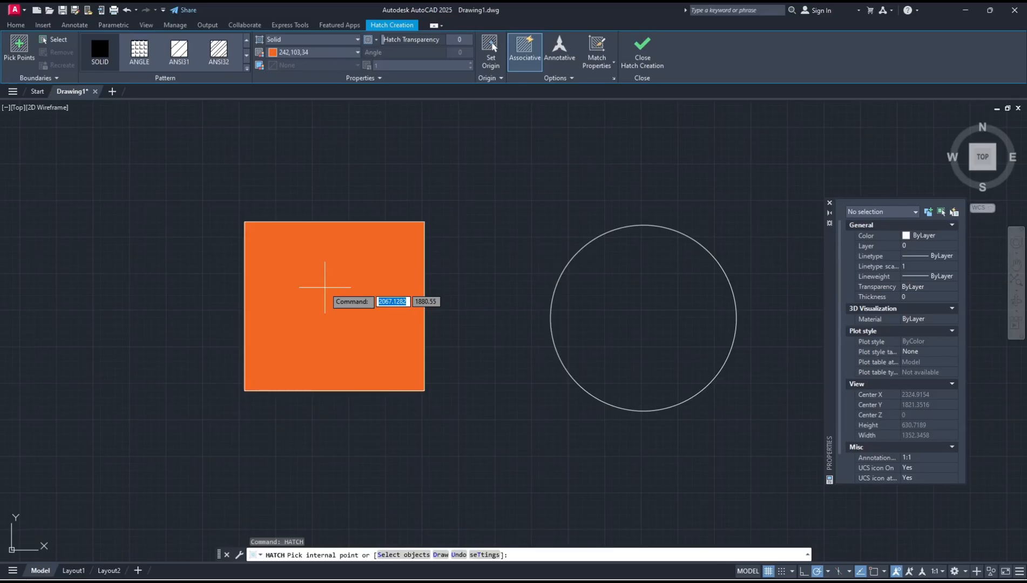
left_click(322, 290)
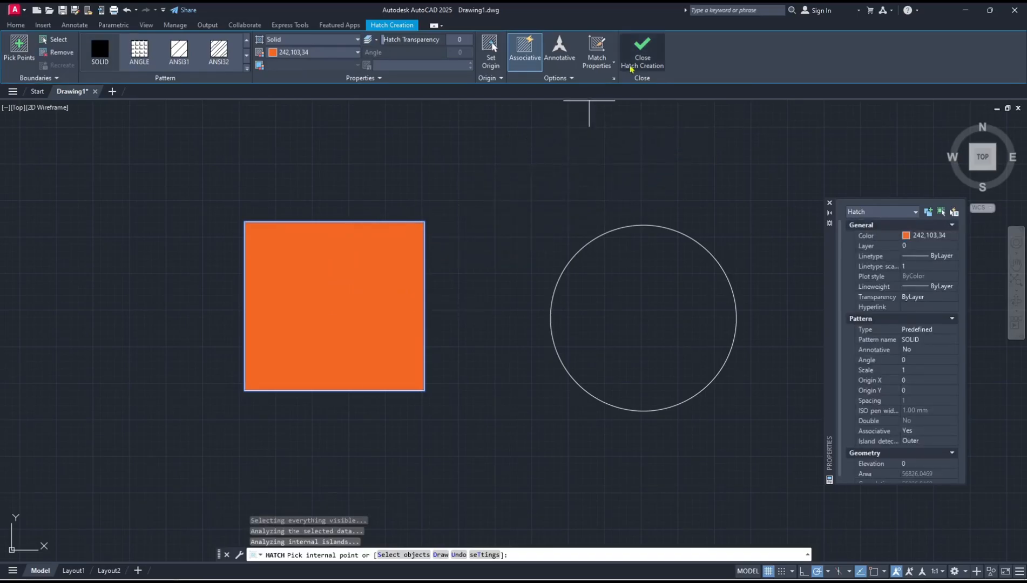
left_click(642, 49)
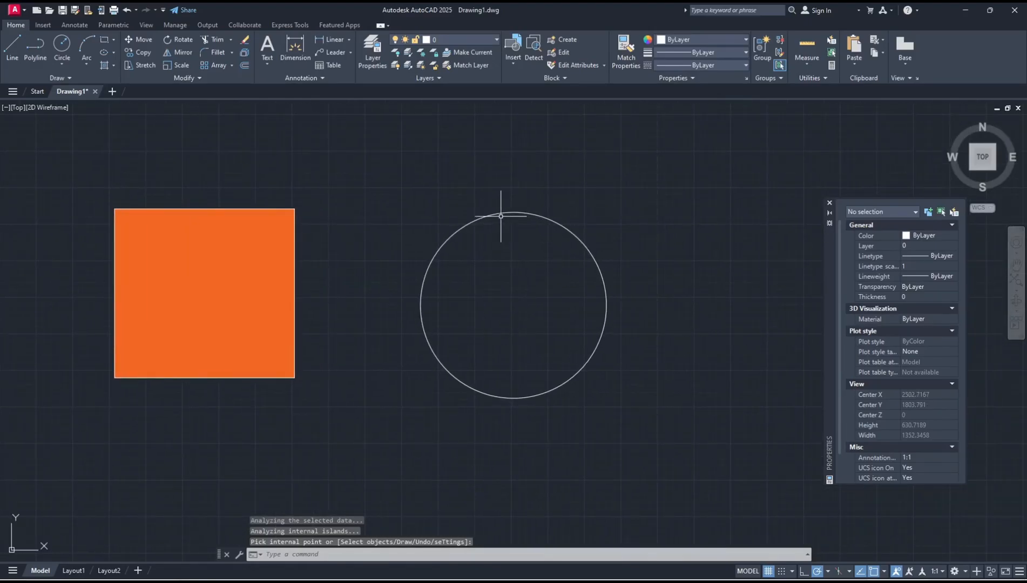
mouse_move(501, 311)
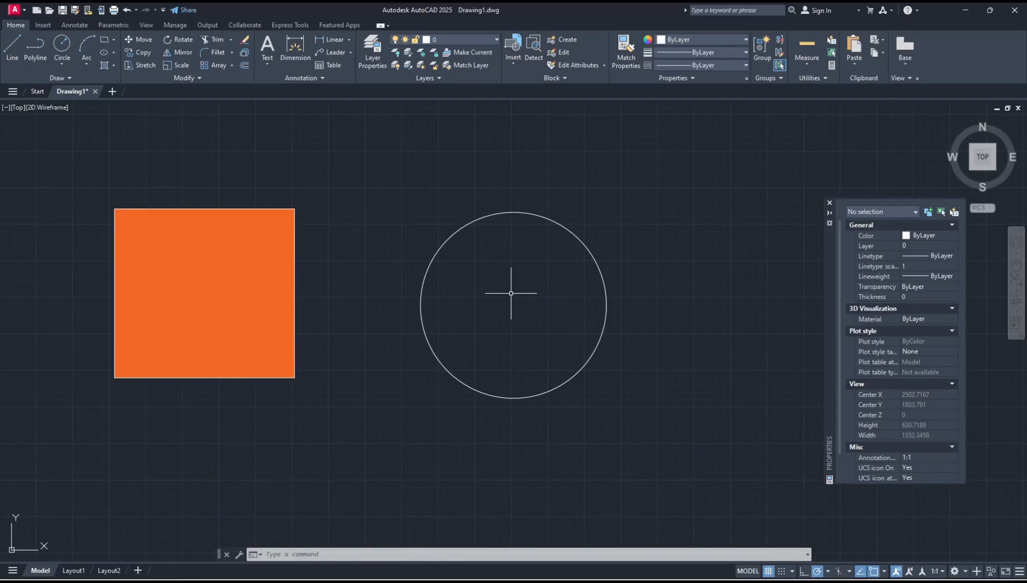
Hatch the circle with the ANSI34 diagonal pattern in blue.
type("h")
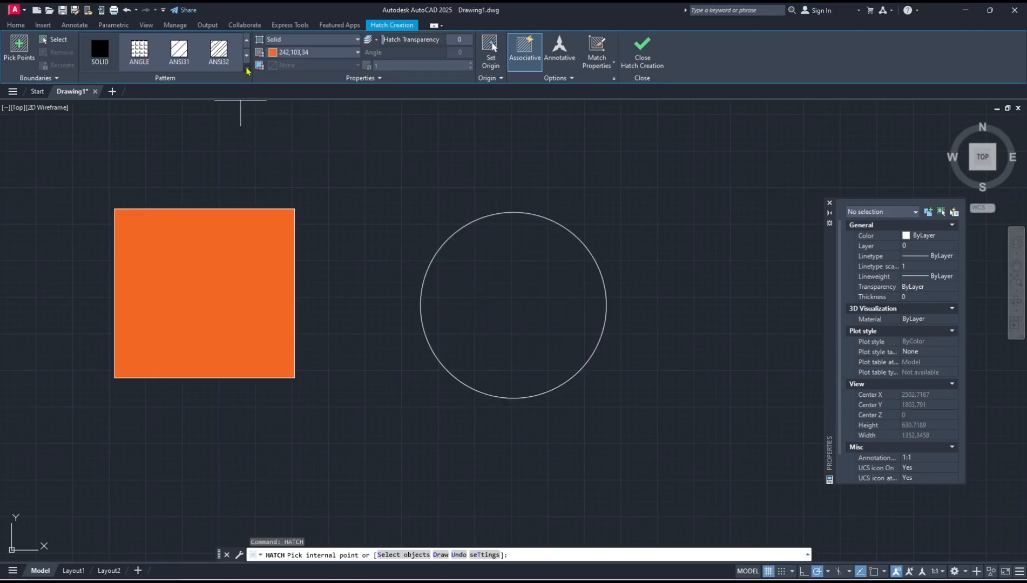
left_click(246, 67)
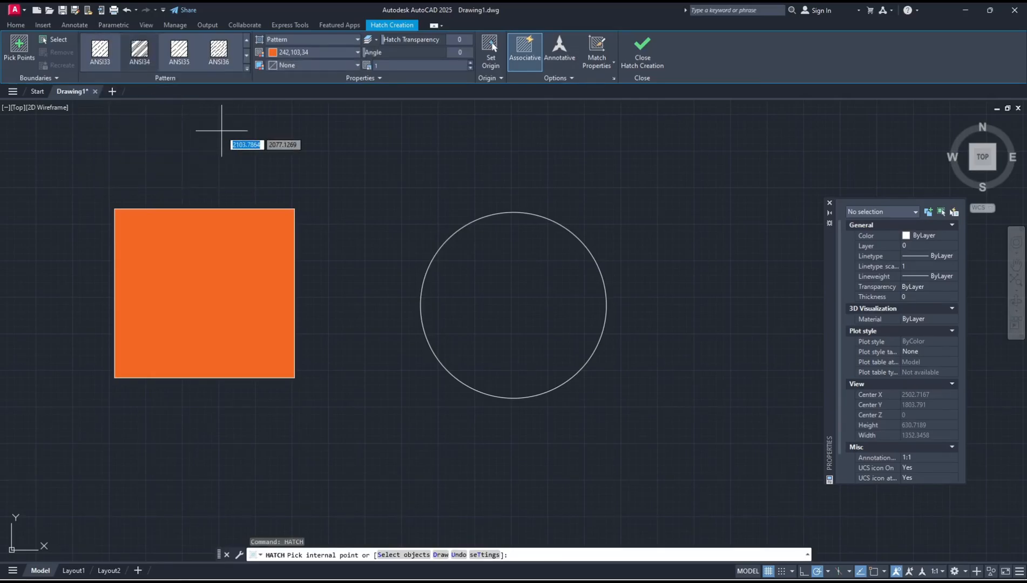
left_click(354, 52)
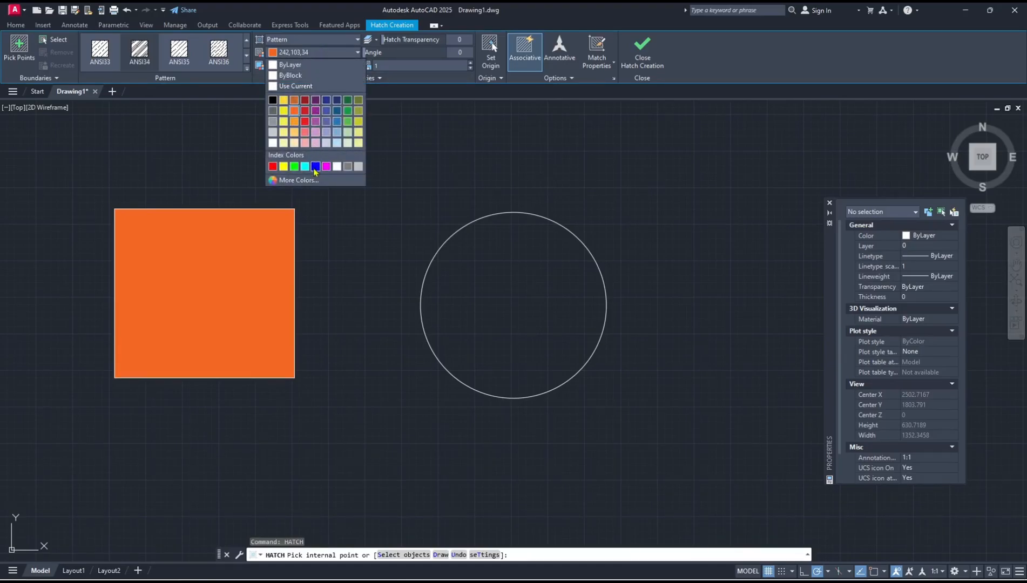
left_click(317, 166)
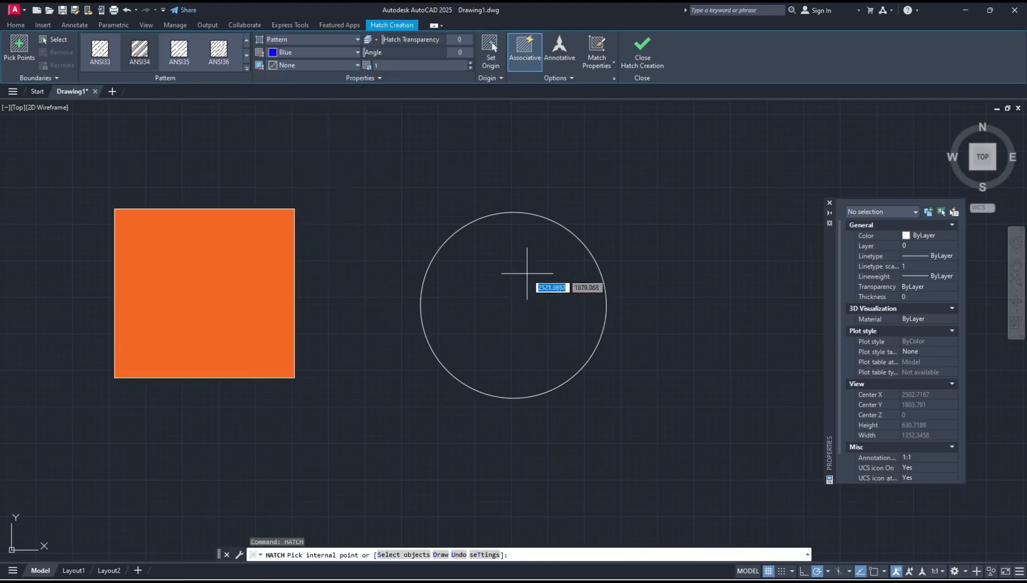
left_click(498, 298)
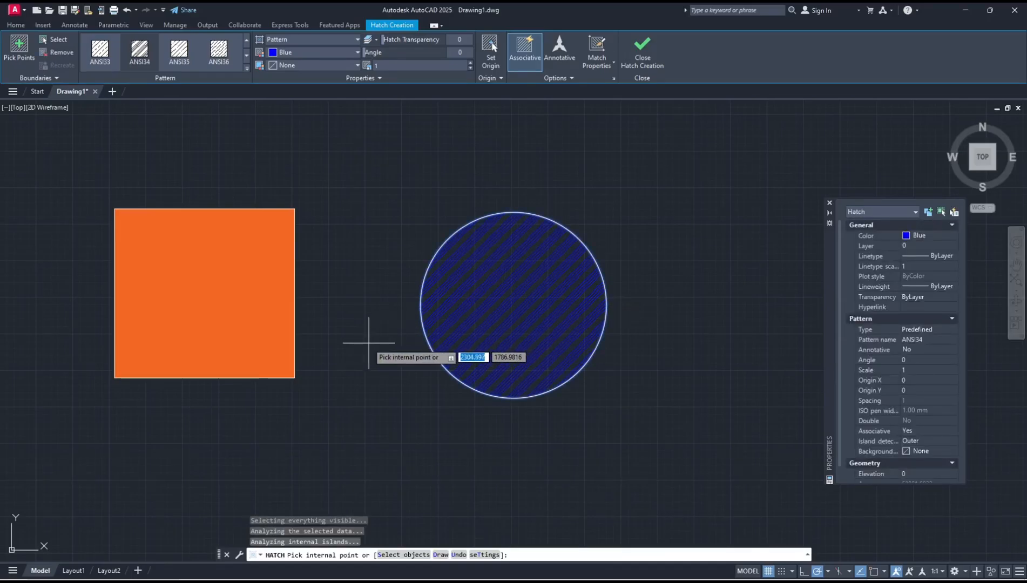
left_click(642, 52)
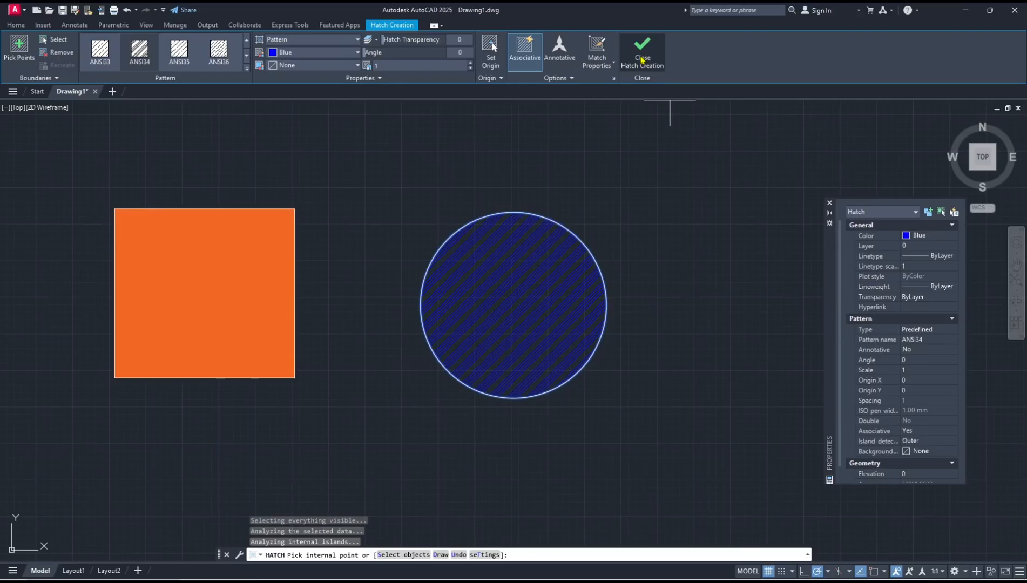
left_click(642, 52)
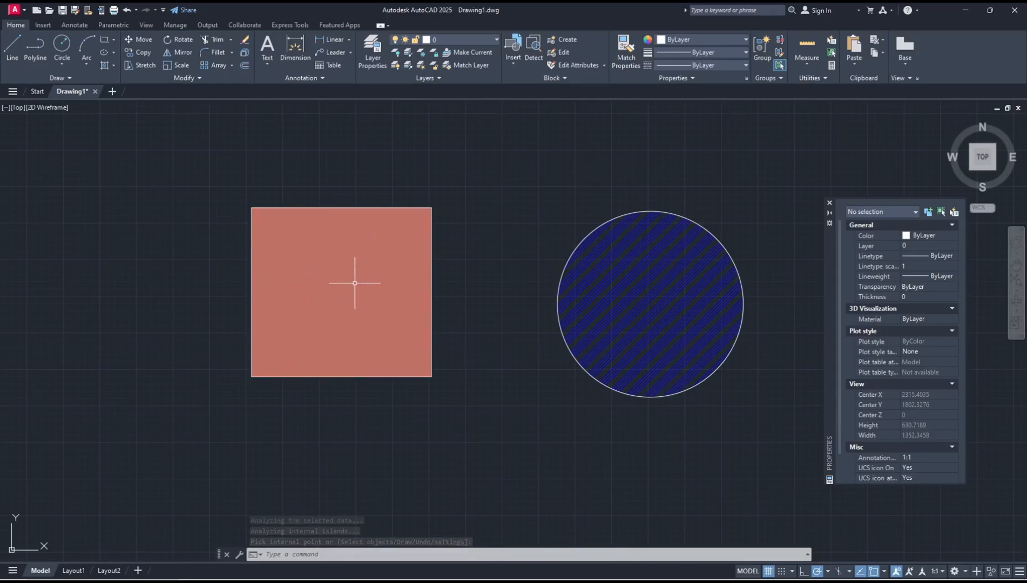
Recolour the rectangle's solid hatch from orange to yellow in the Hatch Editor.
left_click(341, 292)
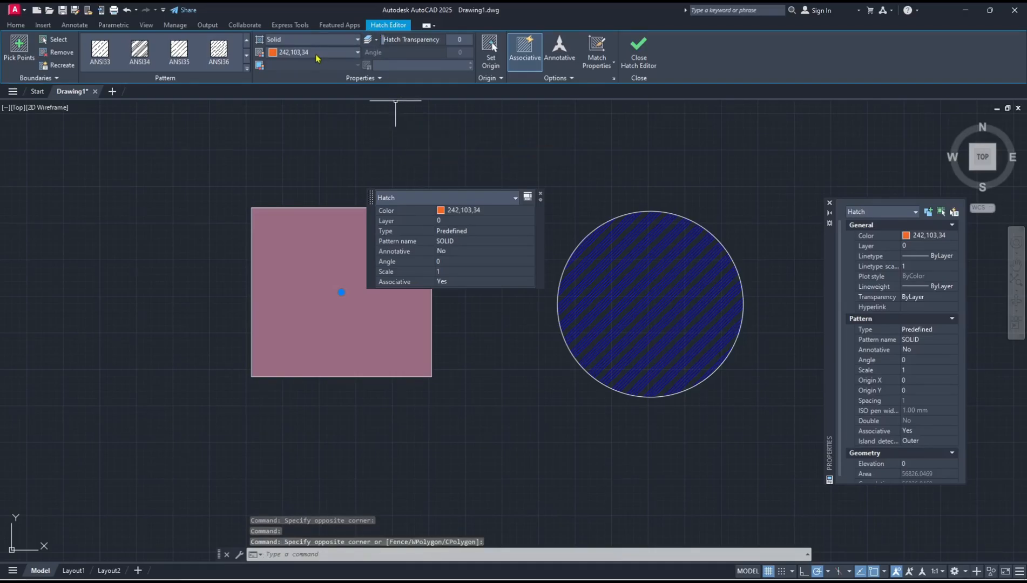
left_click(355, 52)
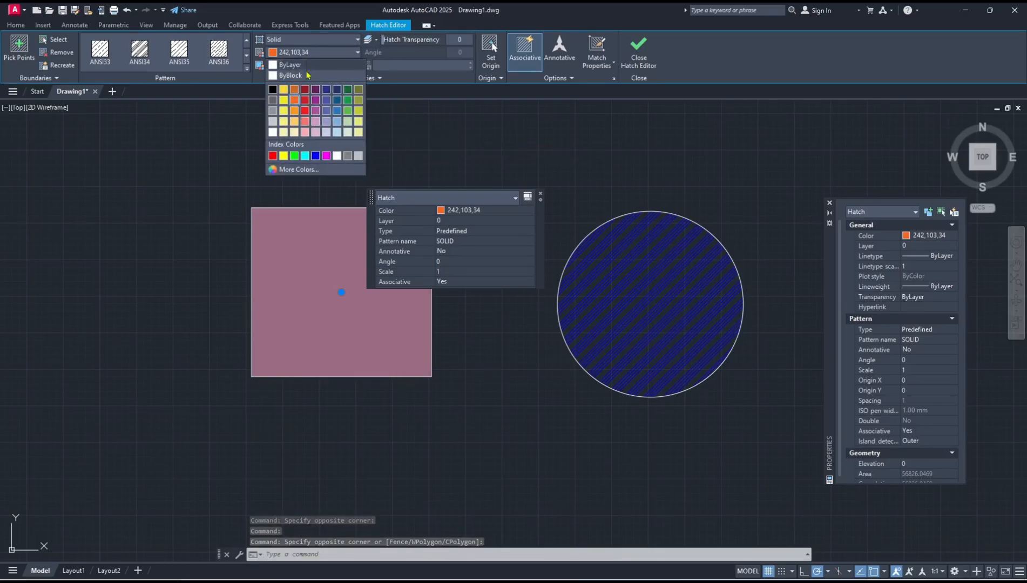
left_click(283, 155)
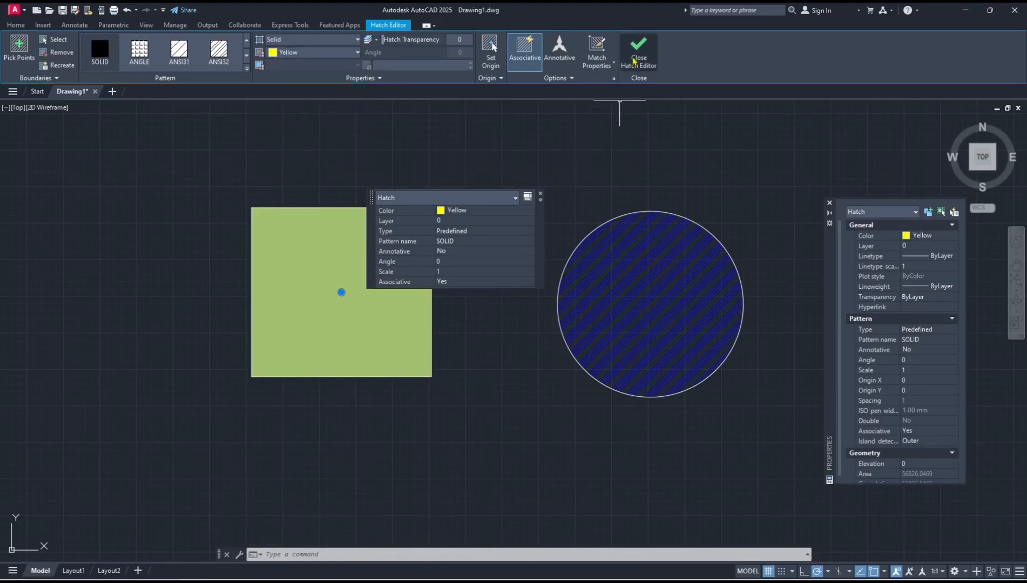
left_click(639, 49)
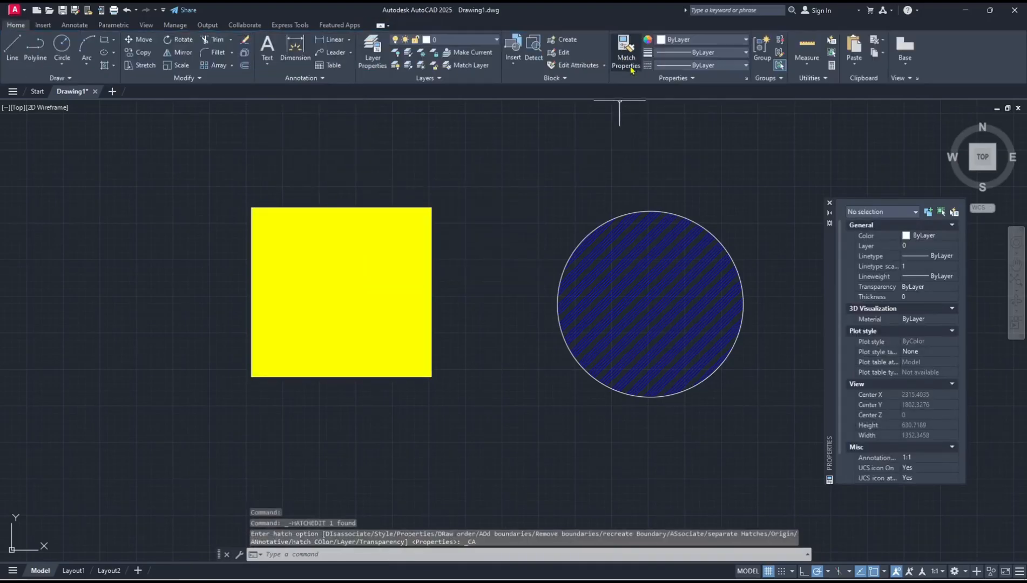